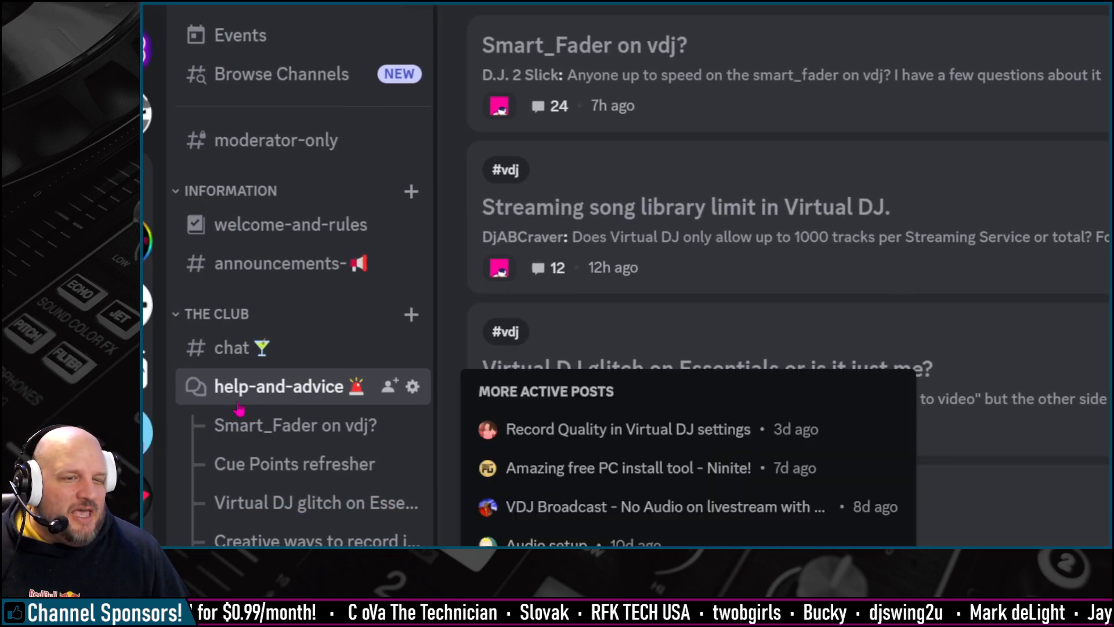
# Open Discord's help-and-advice forum to find the Smart_Fader on vdj? post
pyautogui.click(295, 424)
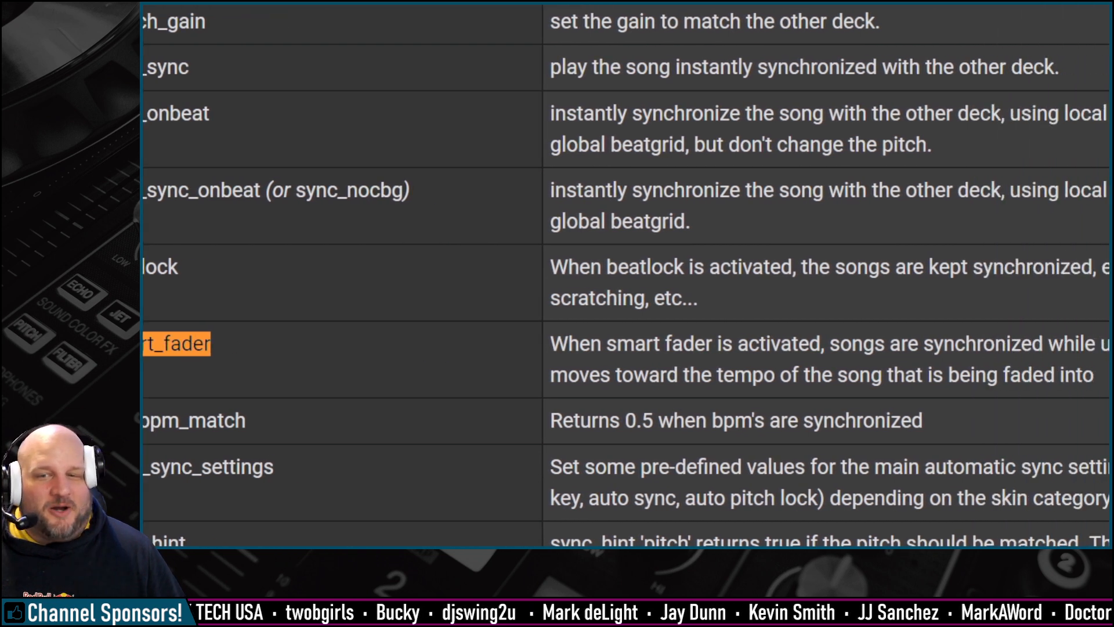
# Scroll the VirtualDJ verb reference to the smart_fader row and its description
pyautogui.hscroll(3)
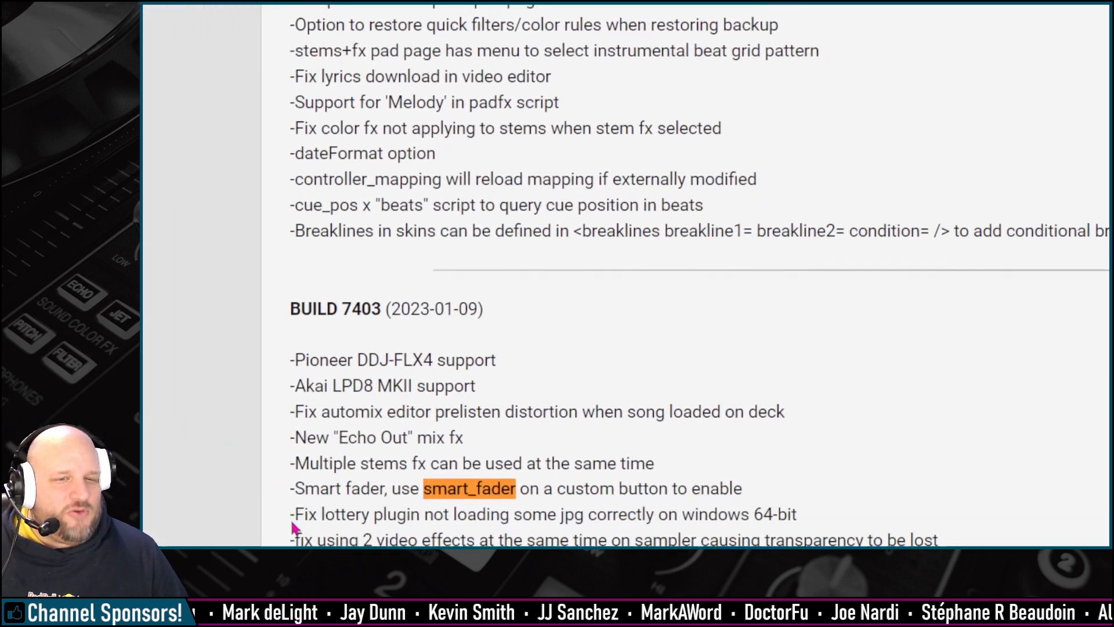
# Scroll the VirtualDJ changelog to the Build 7403 smart_fader custom-button note
pyautogui.scroll(-3)
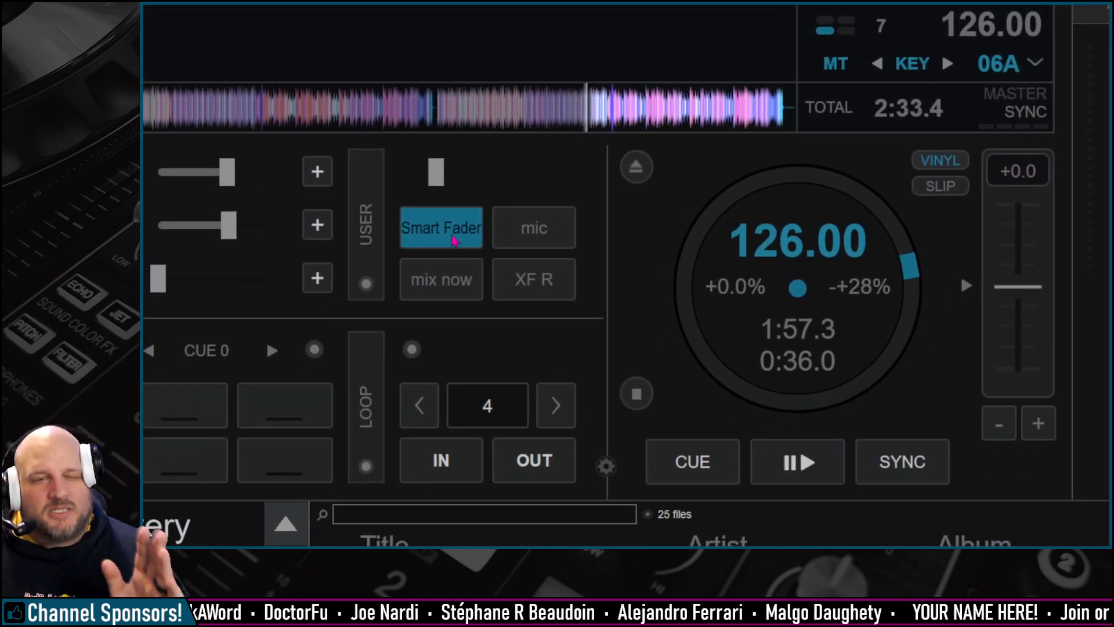
pyautogui.moveTo(440, 227)
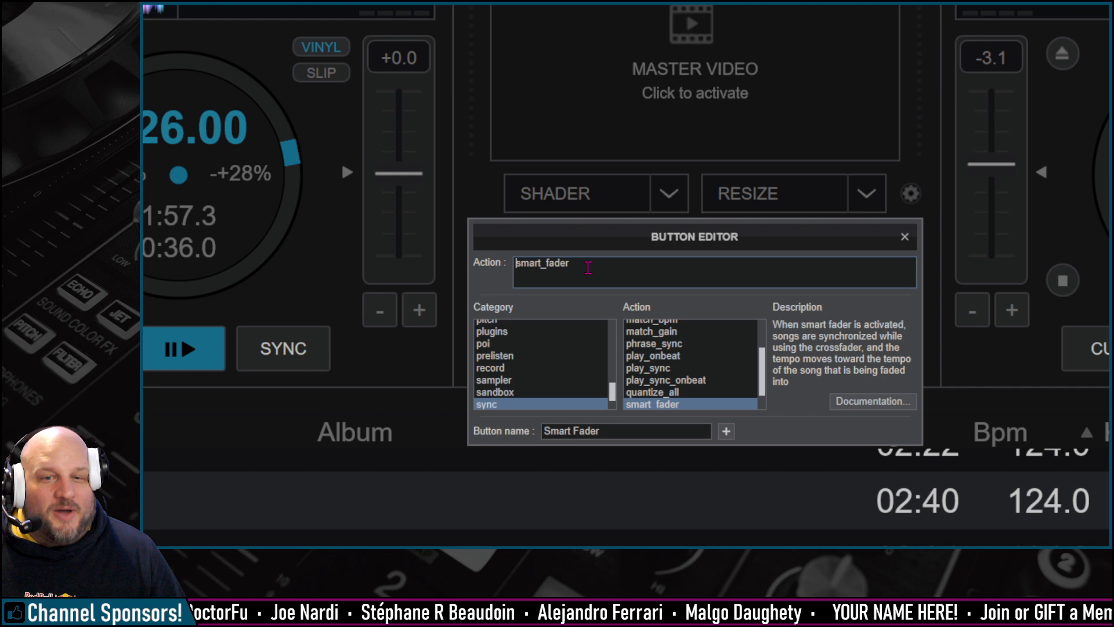
# Highlight the smart_fader action text in the Smart Fader button's editor
pyautogui.tripleClick(541, 272)
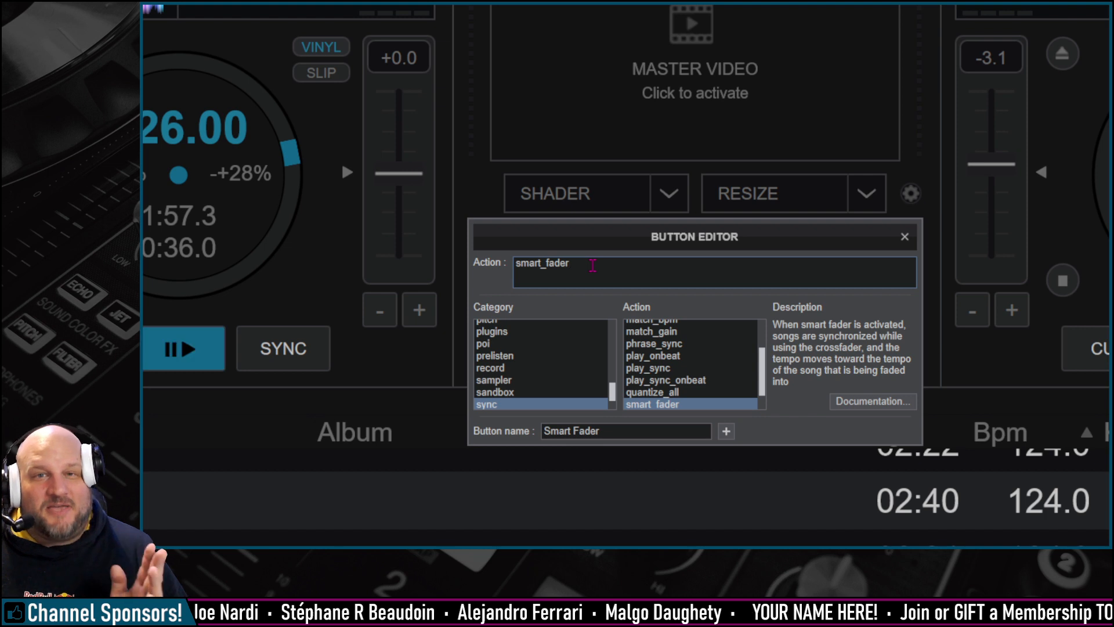
pyautogui.tripleClick(541, 272)
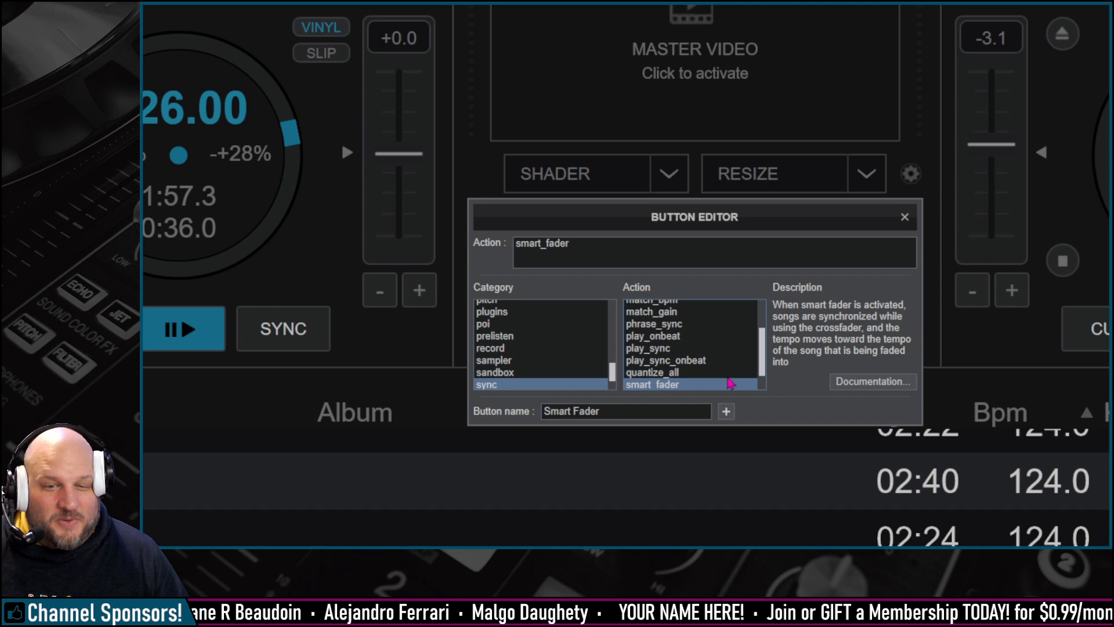
# Close the Button Editor and the Licenses & User Account window
pyautogui.click(904, 216)
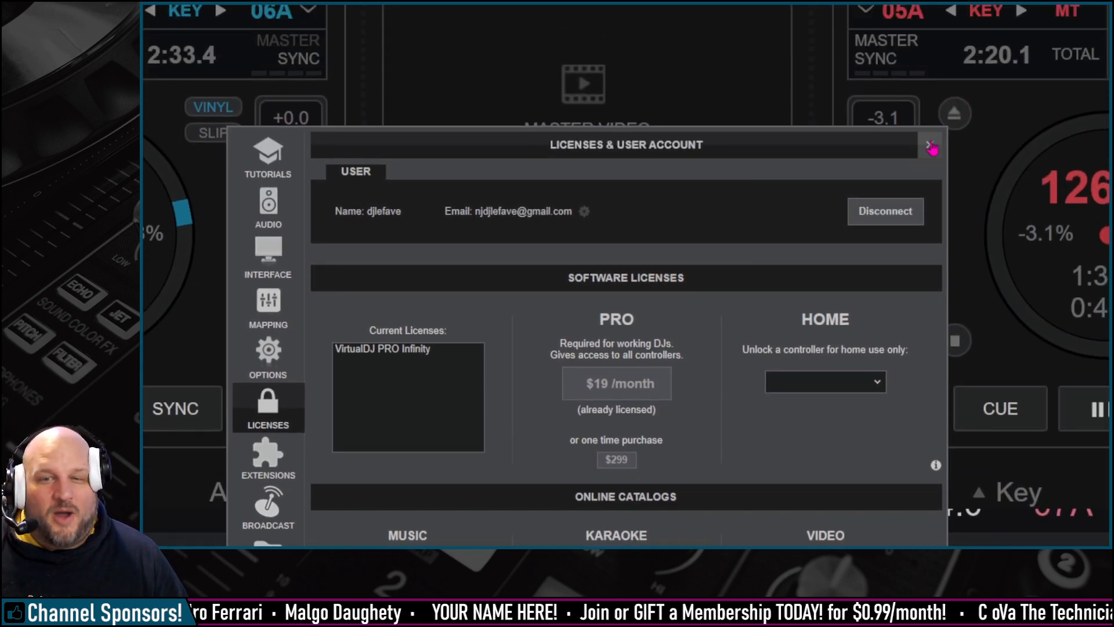
pyautogui.click(931, 145)
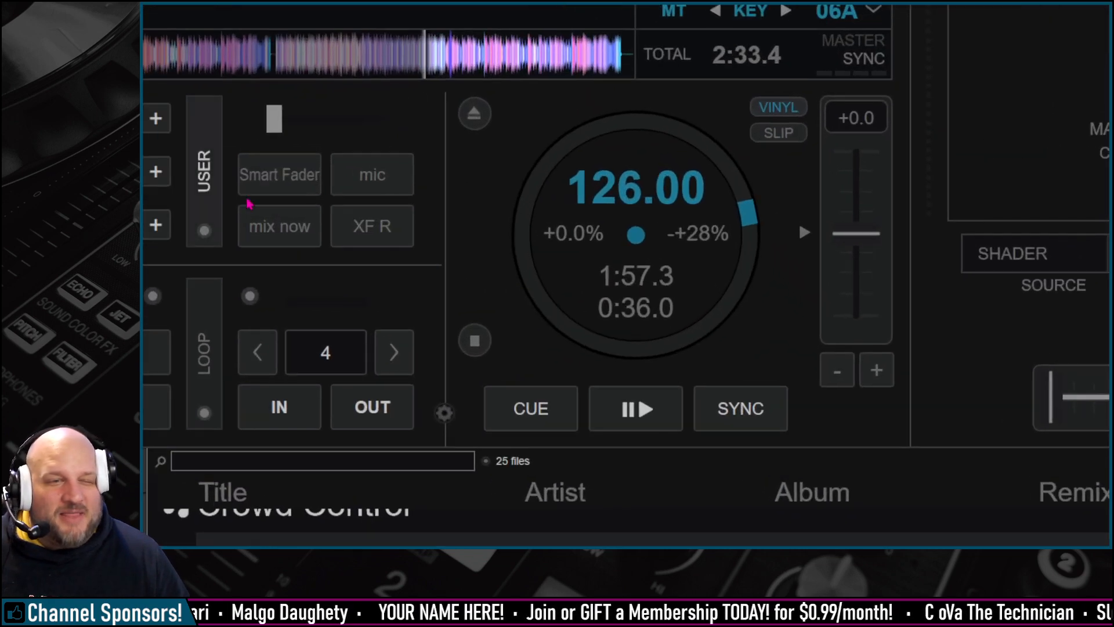
pyautogui.click(279, 175)
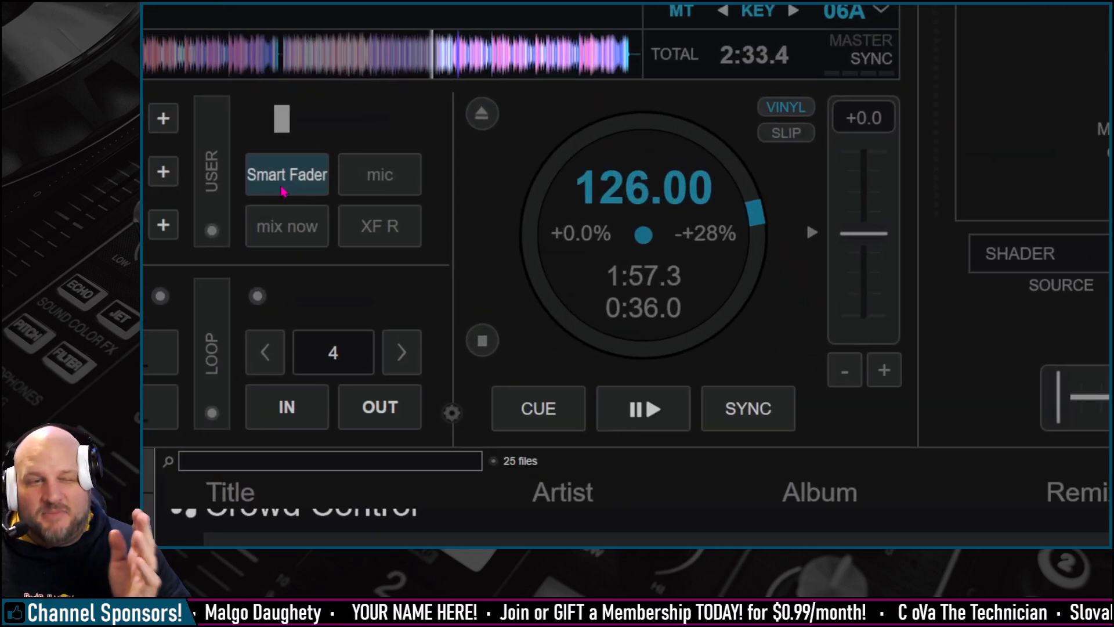
pyautogui.moveTo(286, 174)
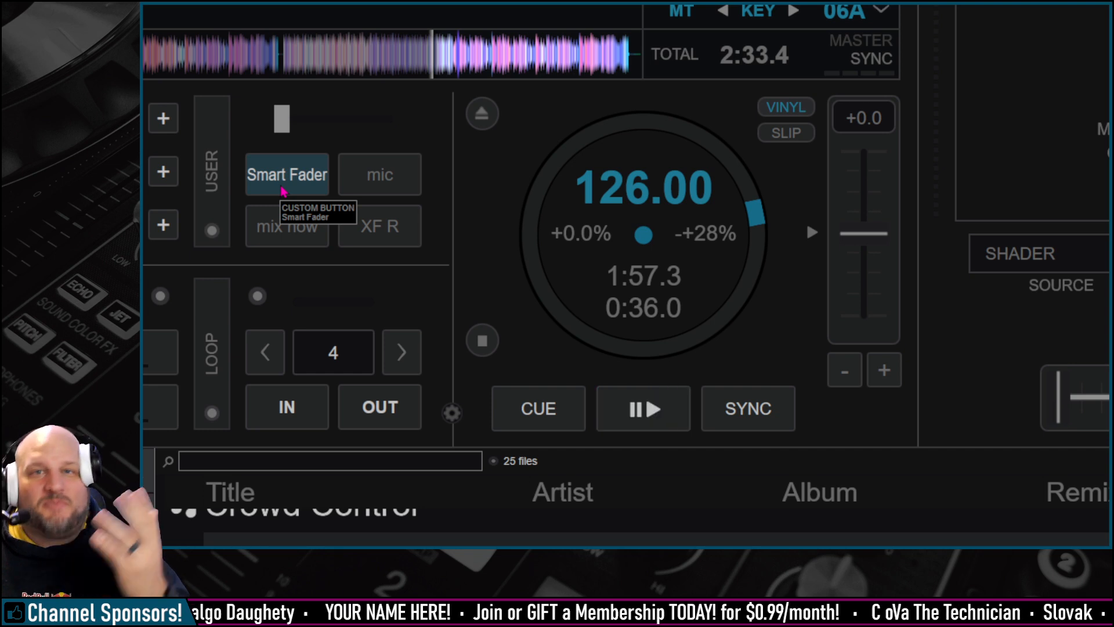
pyautogui.click(642, 408)
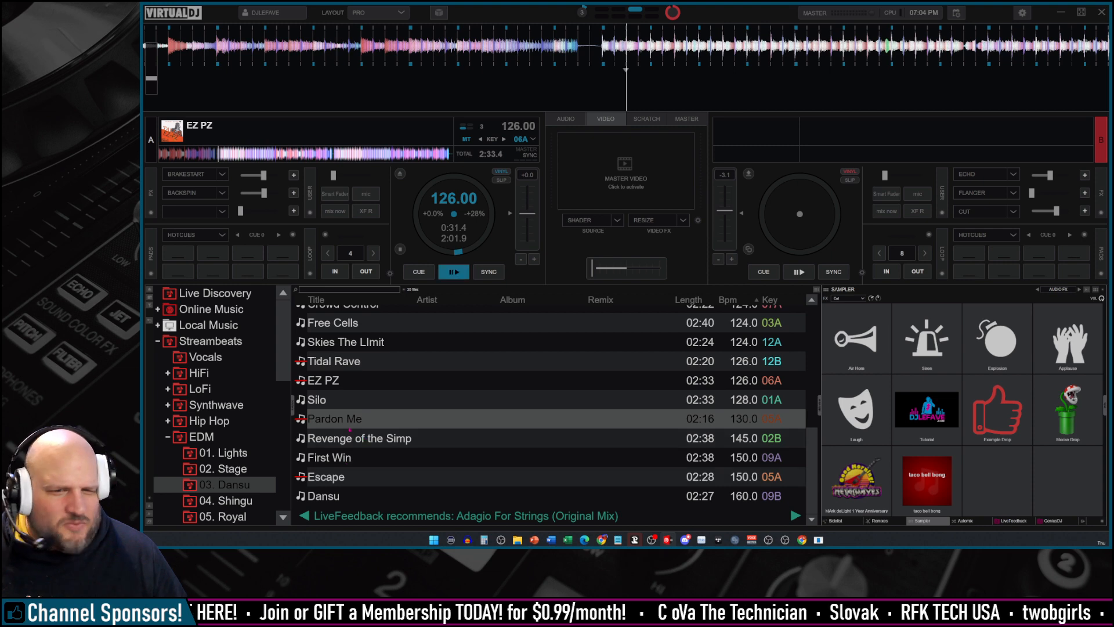
# Load Pardon Me on deck B, reset it to 130 BPM, and show the MASTER panel
pyautogui.doubleClick(335, 418)
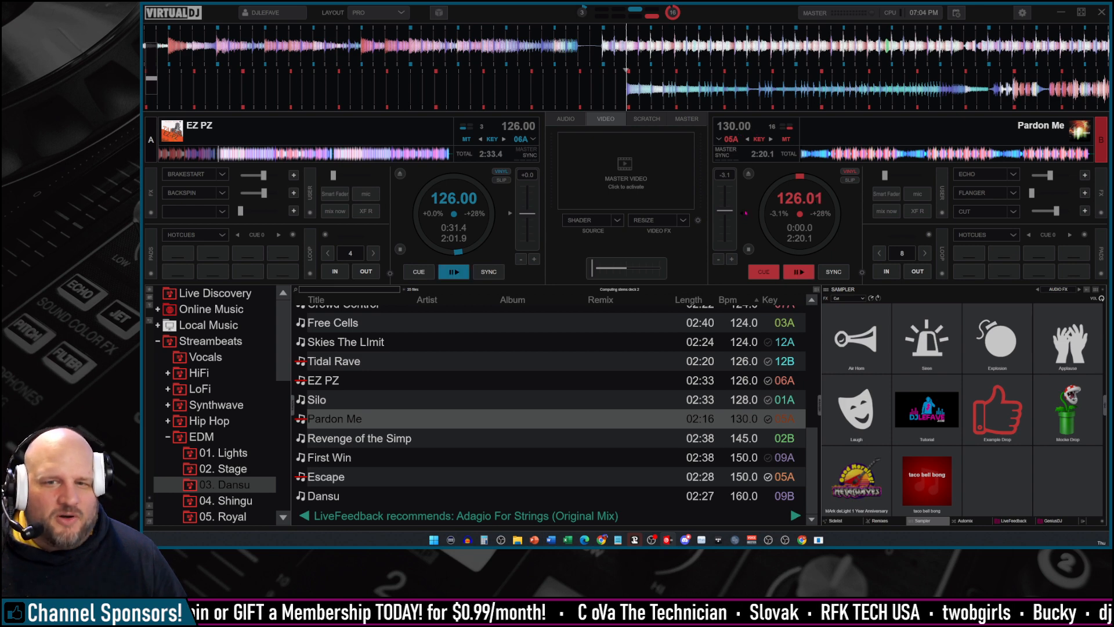
pyautogui.click(798, 271)
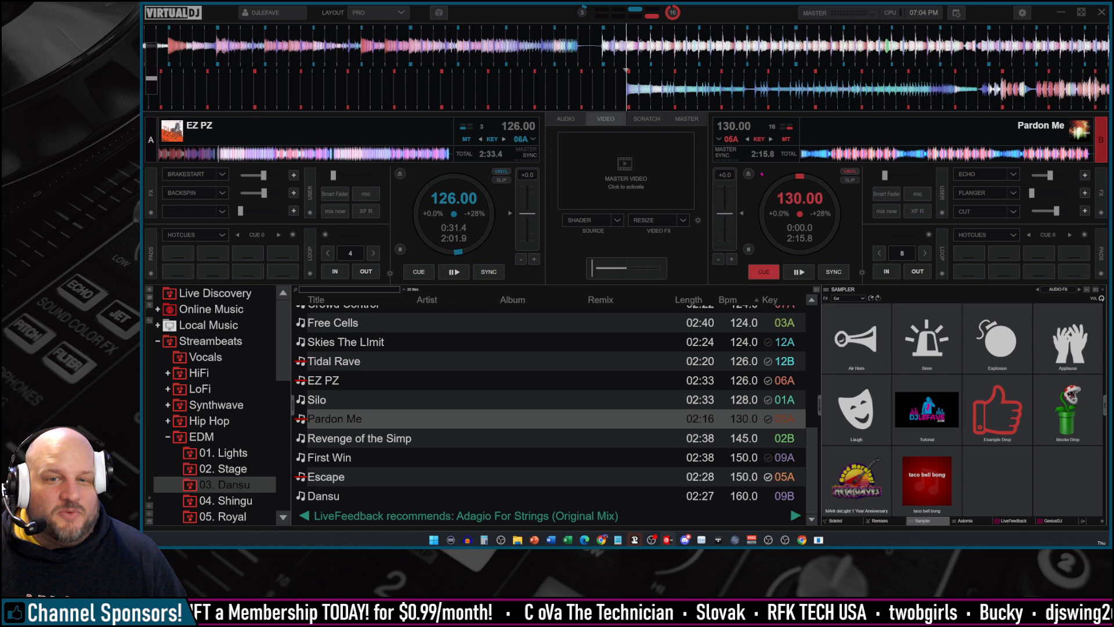
pyautogui.click(685, 119)
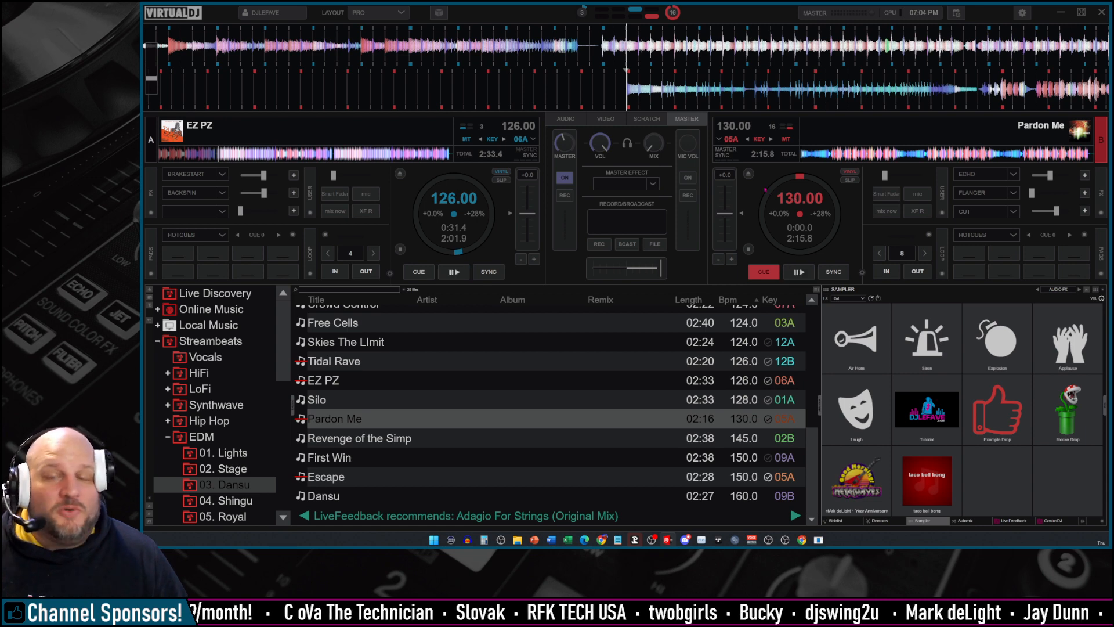
# Enable Smart Fader on deck B, play Pardon Me, and sync it to 126 BPM
pyautogui.click(453, 272)
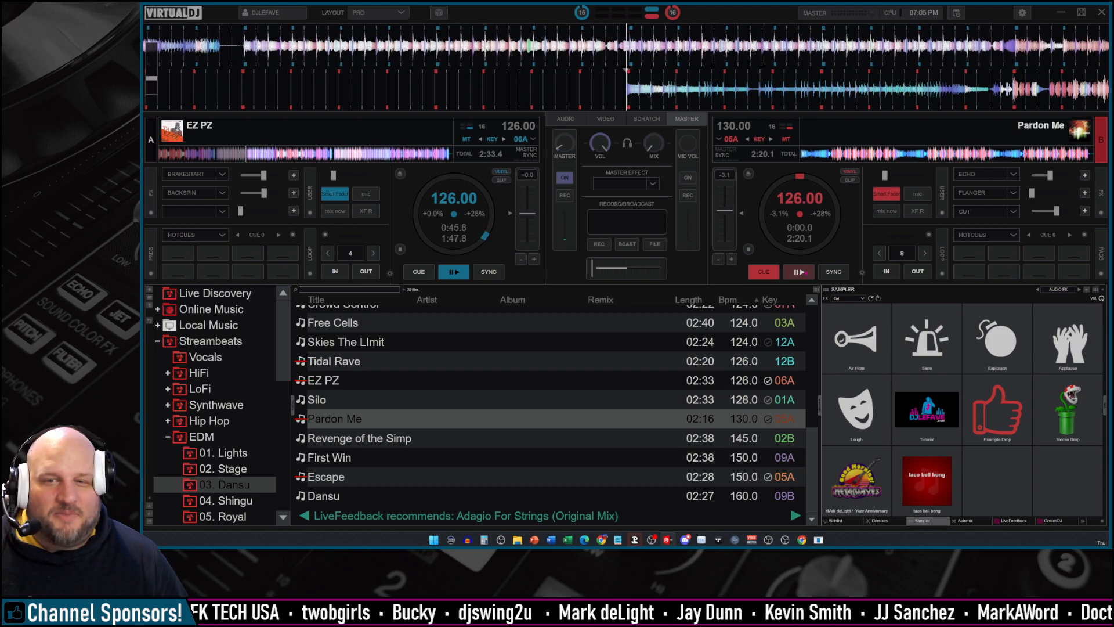
pyautogui.click(798, 272)
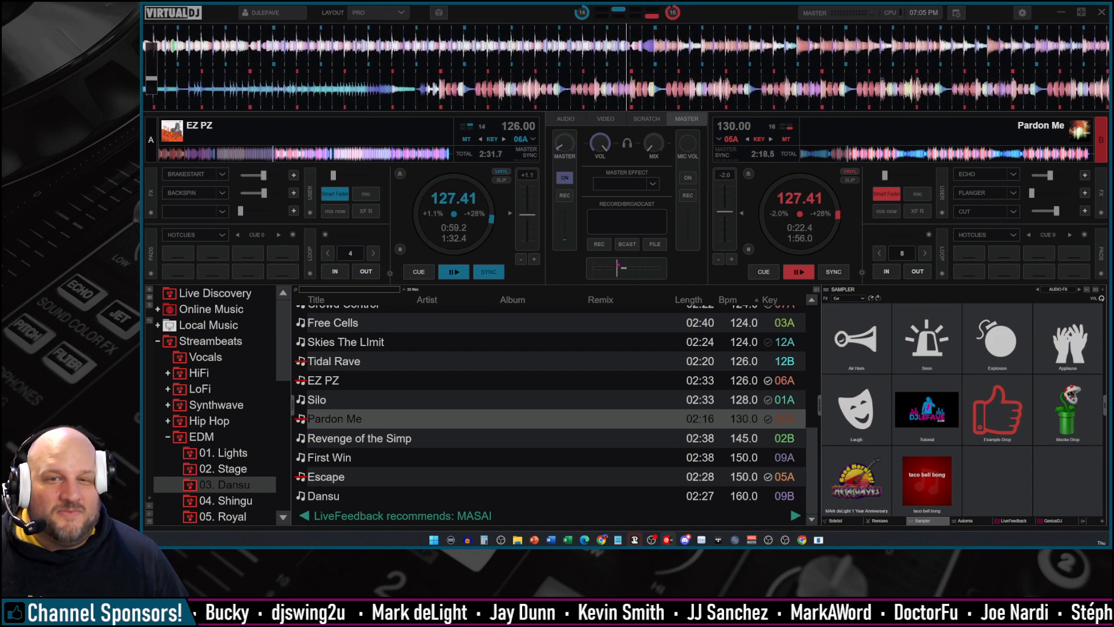
pyautogui.click(832, 272)
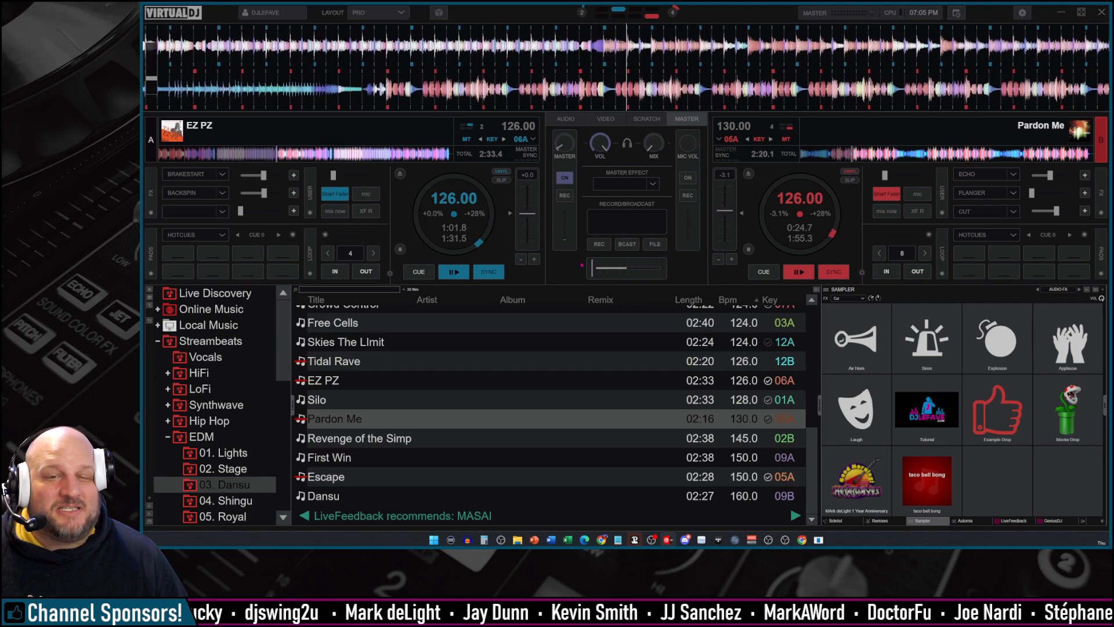